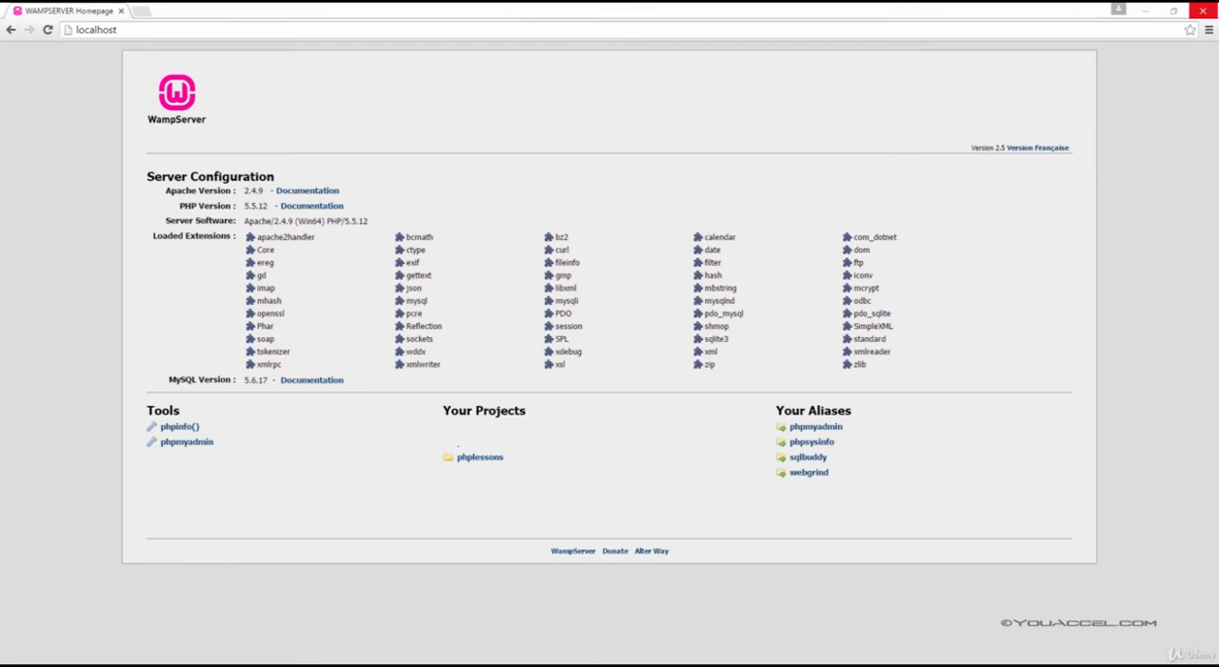
mouse_move(1121, 168)
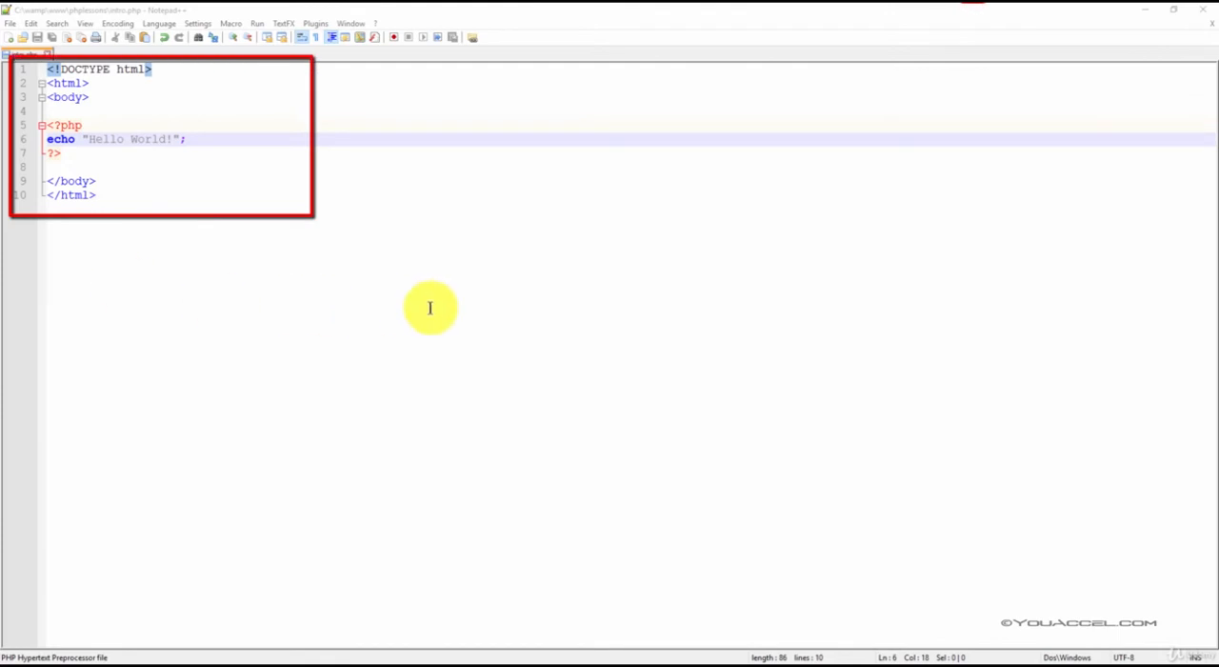
- Review intro.php's Hello World echo, then return to the WampServer localhost page
left_click(181, 196)
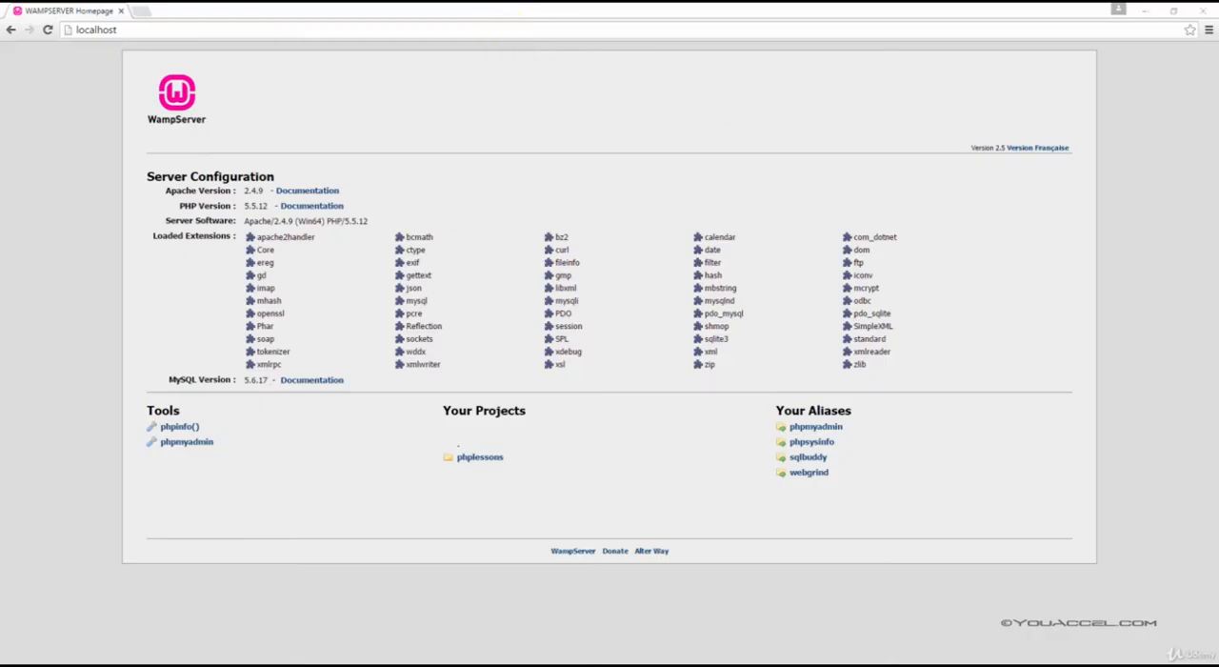
- Load localhost/phplessons/intro.php in Chrome to show 'Hello World!'
left_click(124, 31)
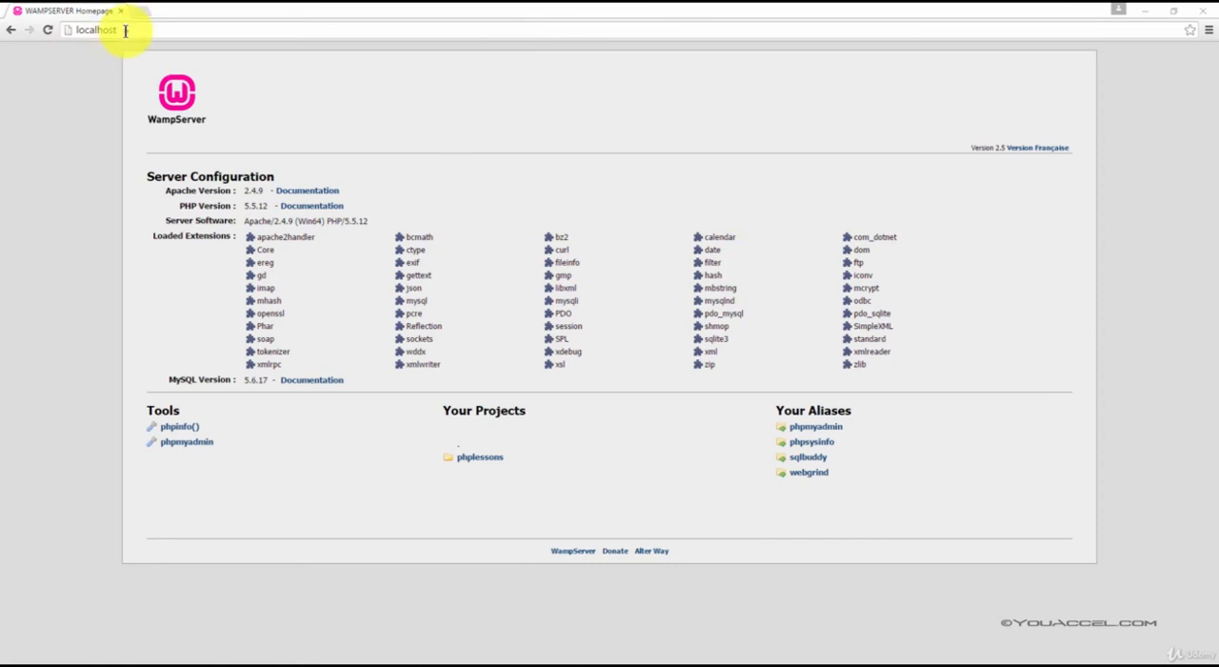
type("localhost/phplessons/intro.php")
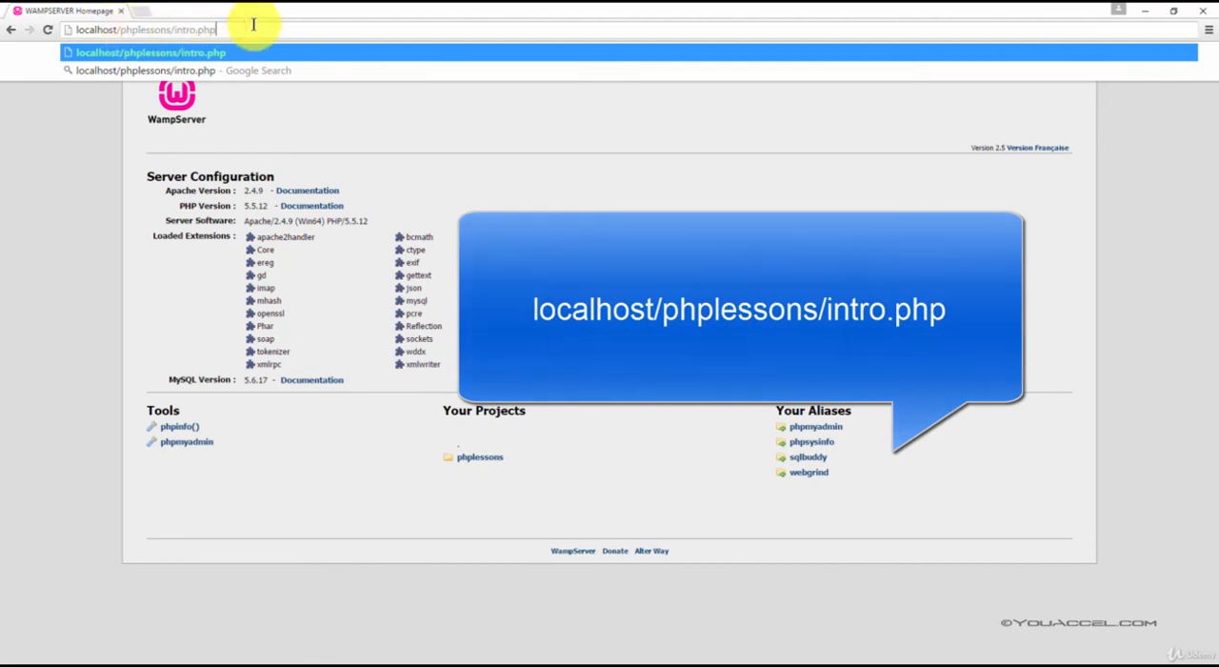
key("Enter")
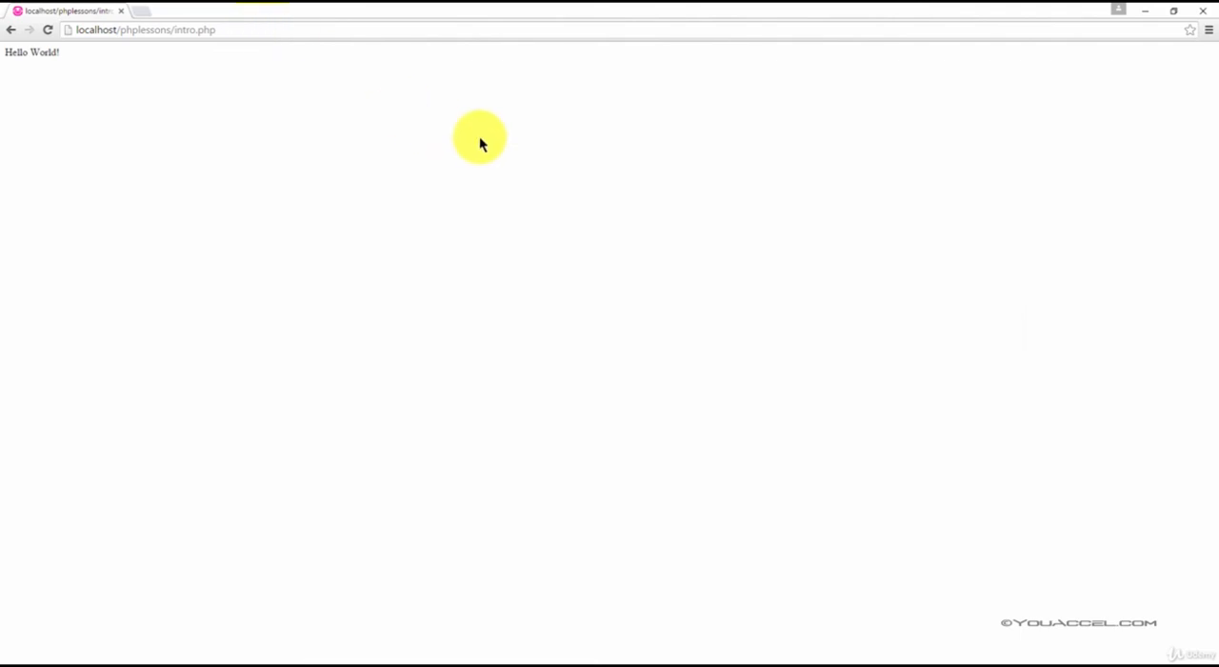